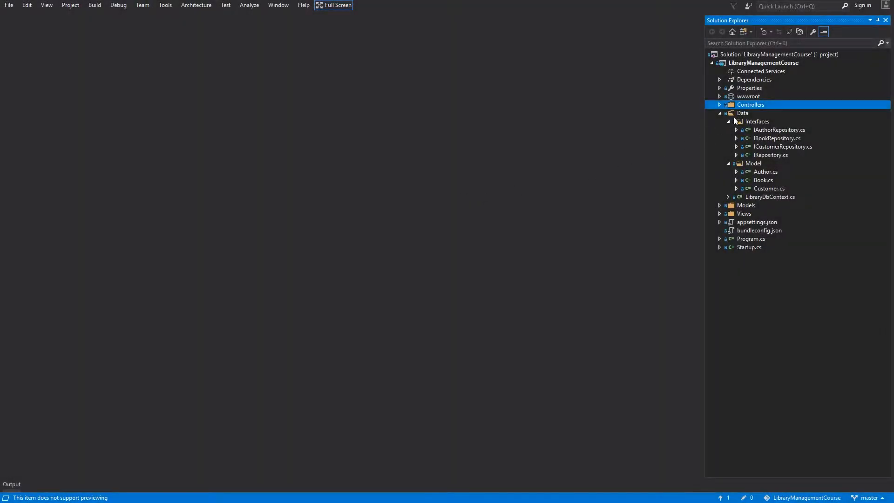
Add a new folder named Repository inside the Data folder
{"action": "right_click", "coordinate": [743, 113]}
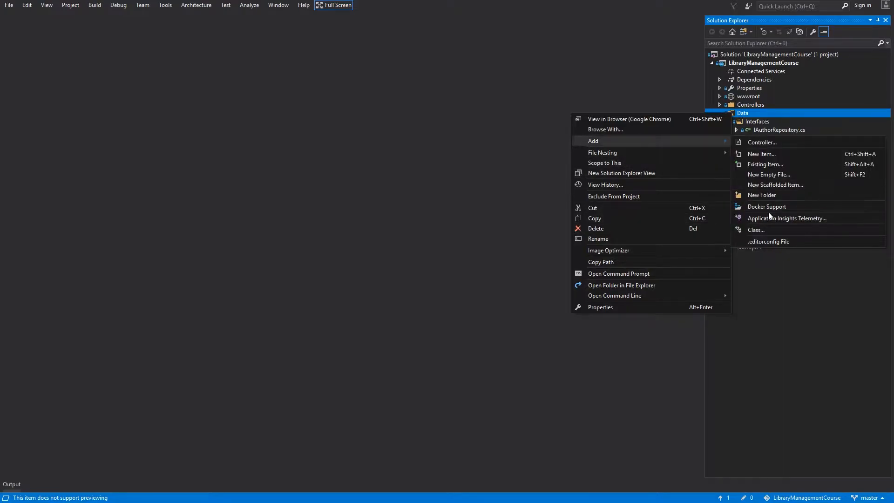
{"action": "left_click", "coordinate": [762, 194]}
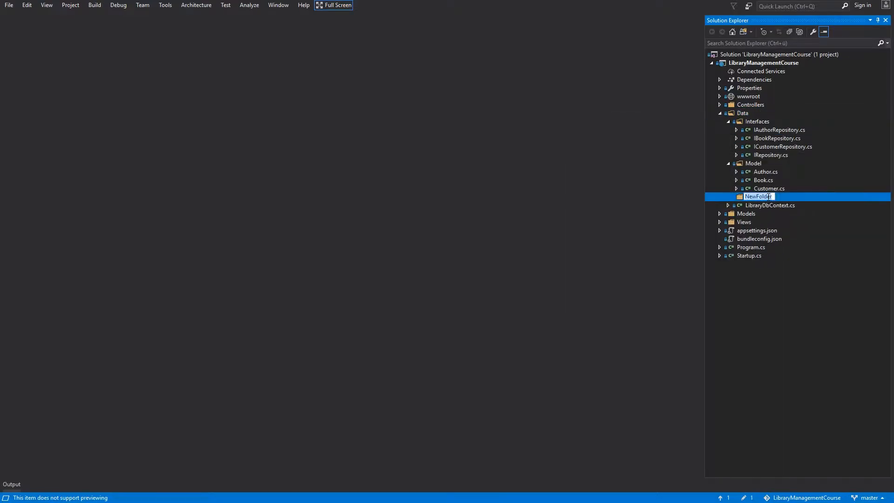
{"action": "type", "text": "Repository"}
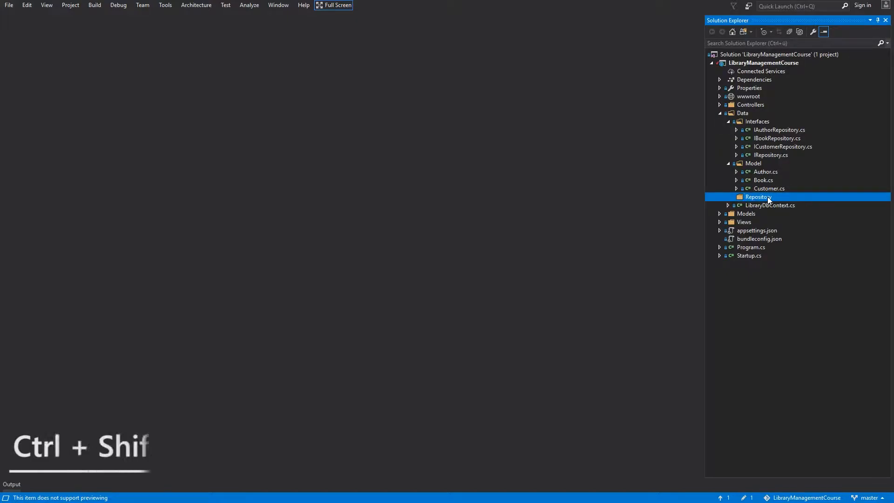
Create a new class file named Repository in the Repository folder
{"action": "key", "text": "Ctrl+Shift+A"}
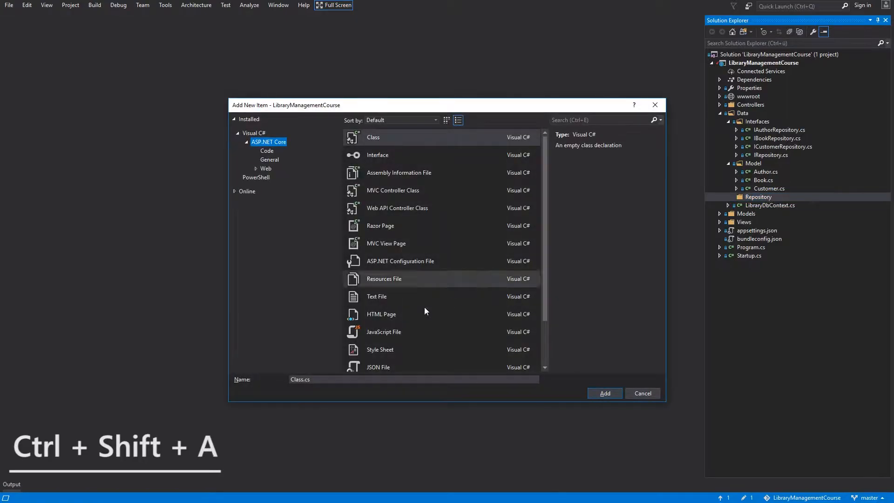
{"action": "type", "text": "Repos"}
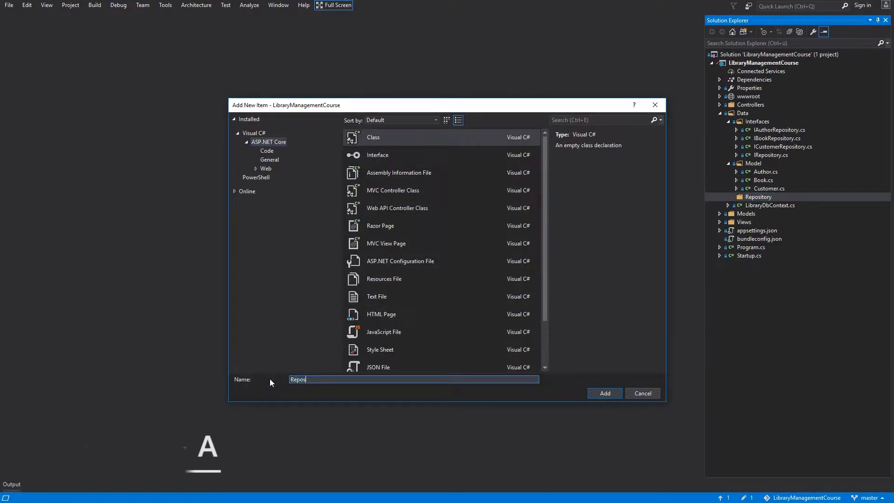
{"action": "left_click", "coordinate": [604, 393]}
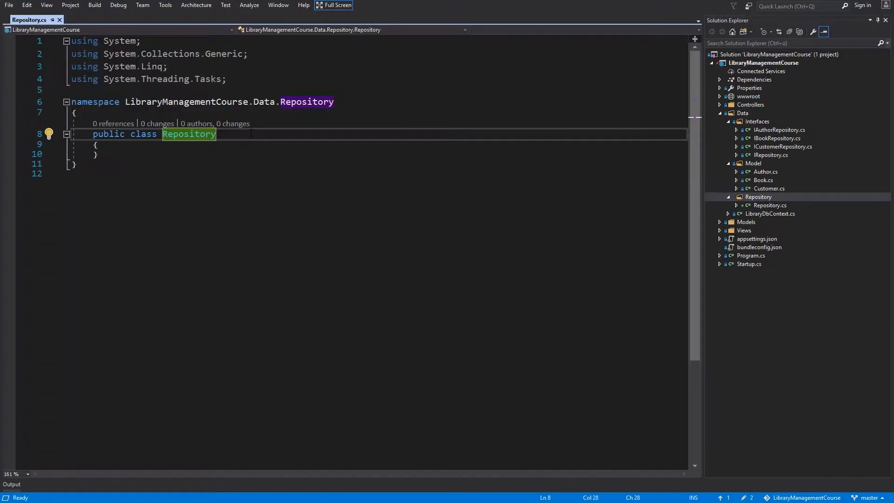
Declare the class as generic Repository<T> implementing IRepository<T>
{"action": "type", "text": "<T> :"}
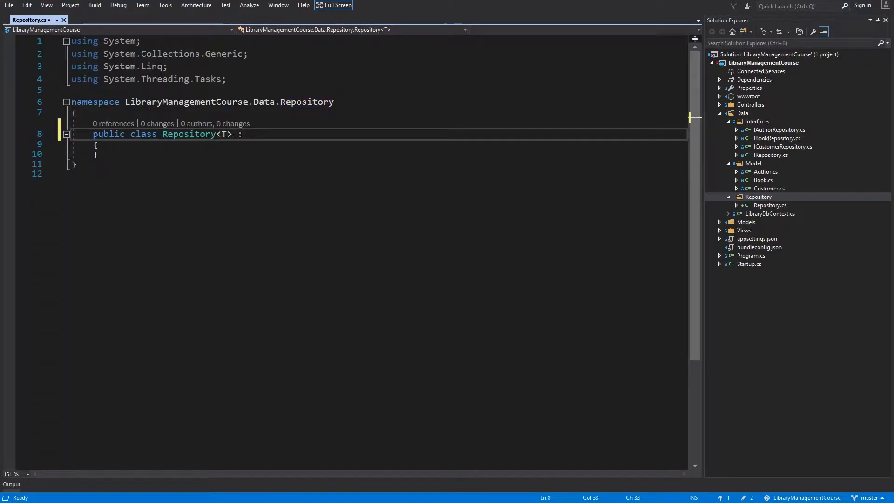
{"action": "type", "text": "IRepository<>"}
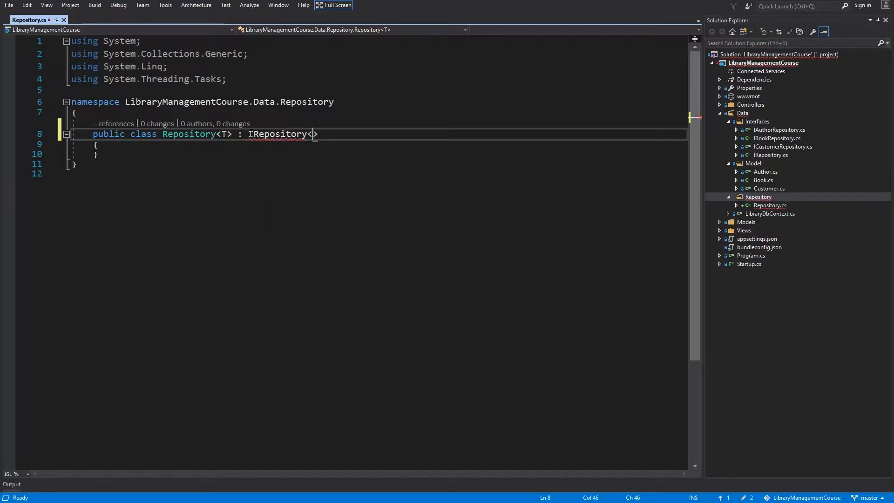
{"action": "type", "text": "T"}
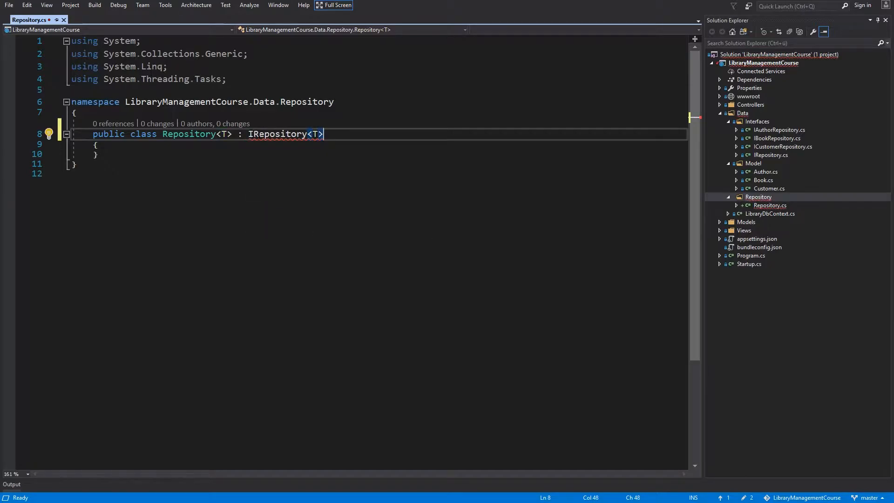
{"action": "right_click", "coordinate": [274, 140]}
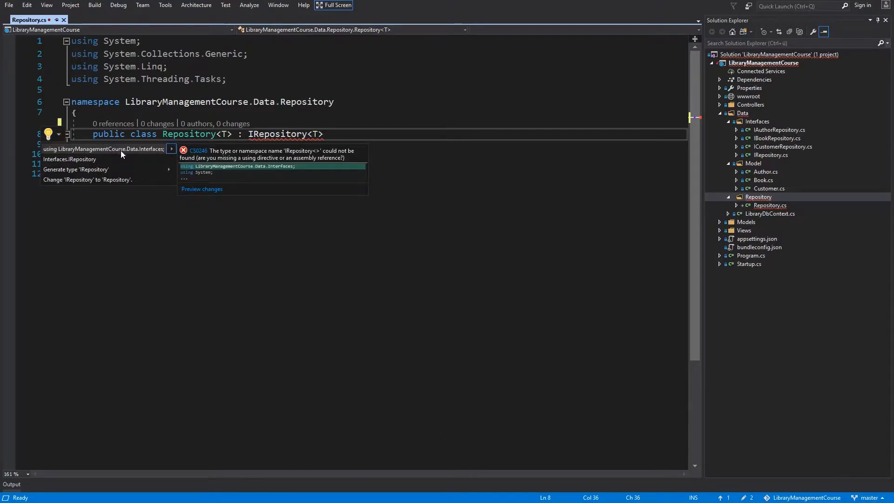
Import the Data.Interfaces namespace and constrain T with 'where T : class'
{"action": "left_click", "coordinate": [104, 149]}
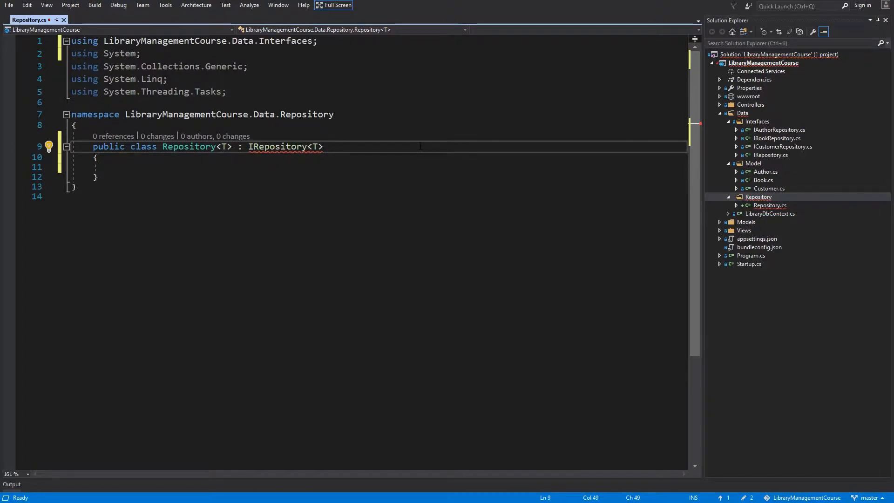
{"action": "type", "text": "where T : class"}
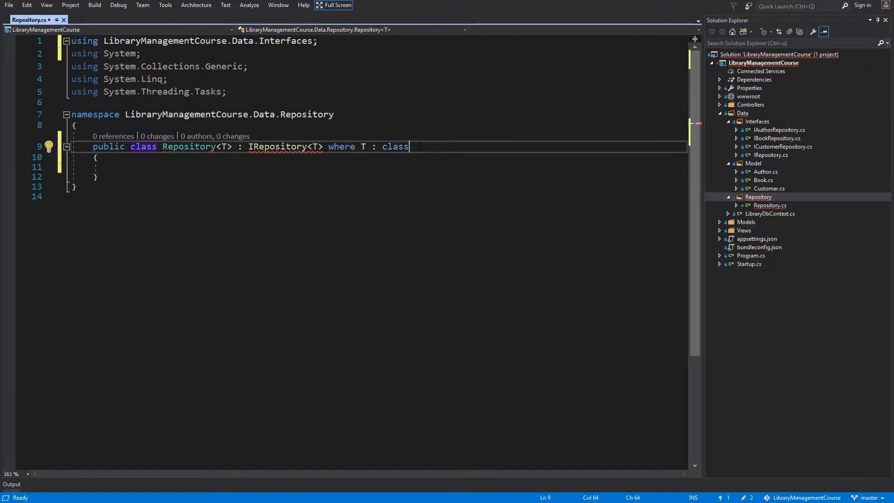
Generate stub methods for all IRepository members via Implement interface
{"action": "double_click", "coordinate": [276, 146]}
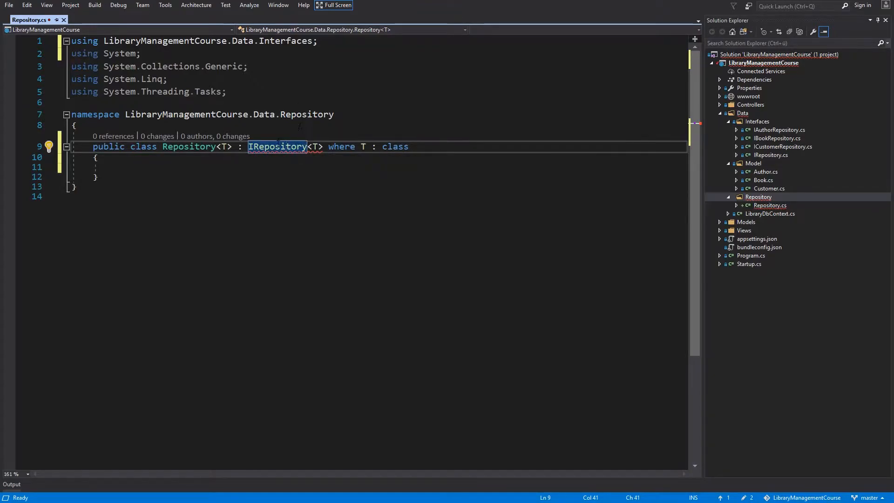
{"action": "left_click", "coordinate": [48, 146]}
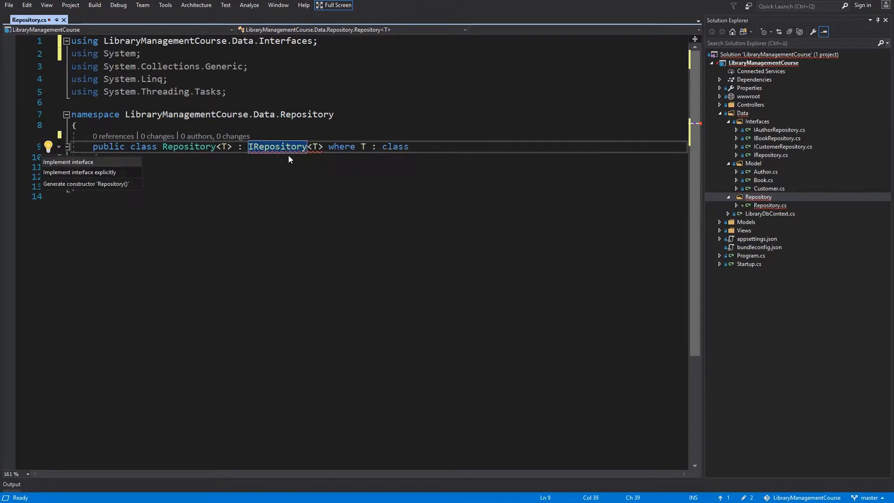
{"action": "mouse_move", "coordinate": [68, 162]}
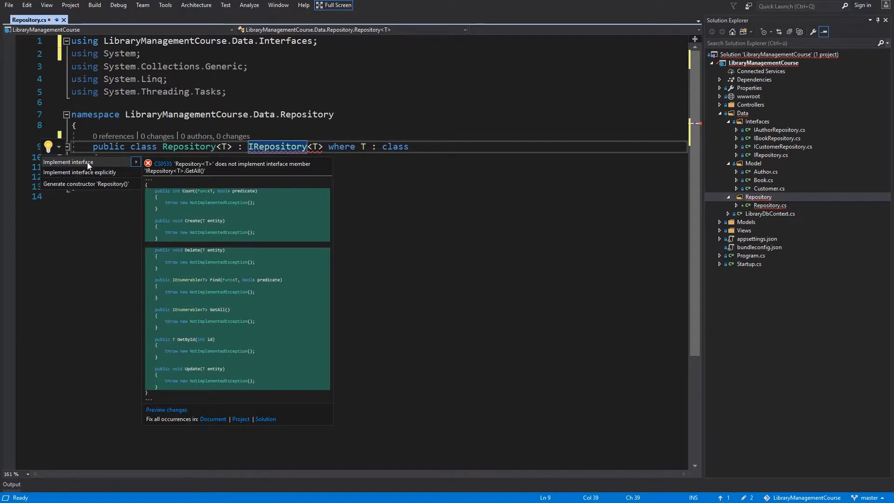
{"action": "left_click", "coordinate": [68, 162]}
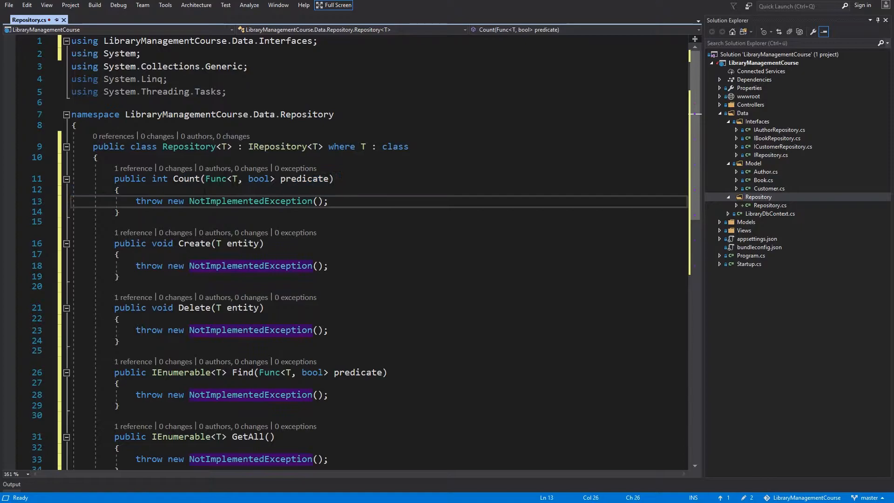
{"action": "scroll", "scroll_direction": "down", "scroll_amount": 3}
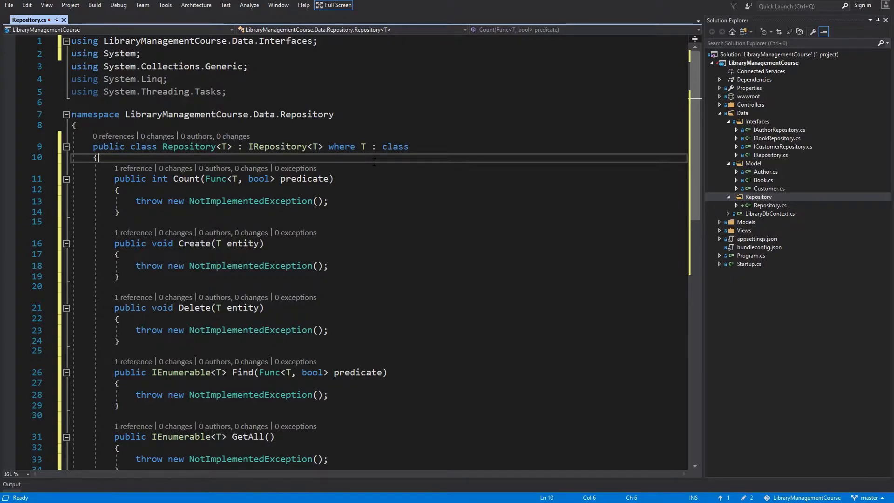
Add a 'protected readonly LibraryDbContext _context' field and an empty constructor
{"action": "key", "text": "enter"}
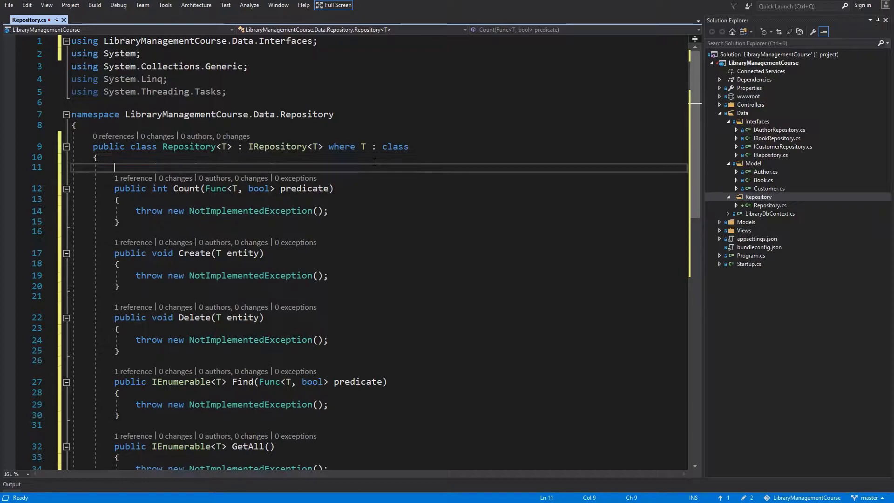
{"action": "type", "text": "protected readonly"}
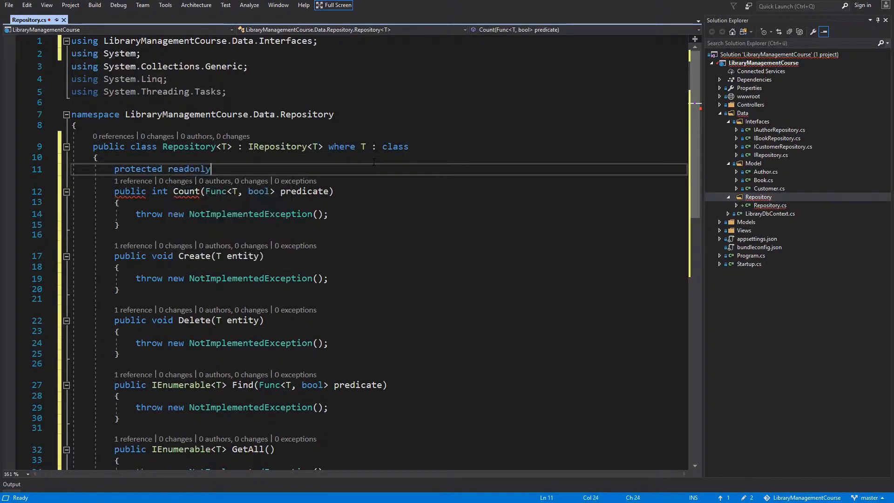
{"action": "type", "text": "Li"}
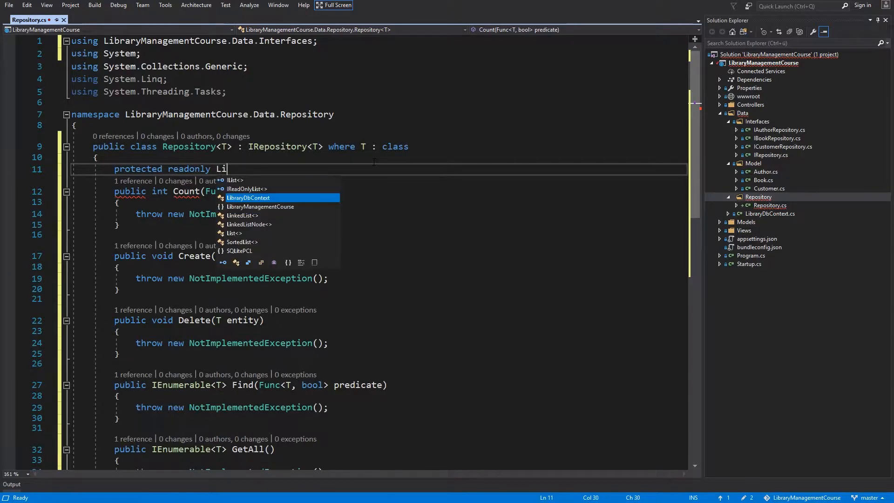
{"action": "key", "text": "Tab"}
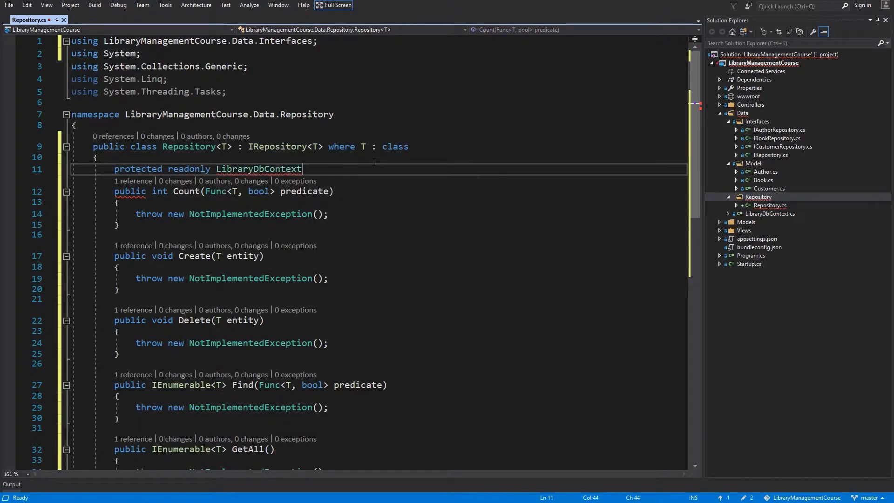
{"action": "type", "text": "_context;"}
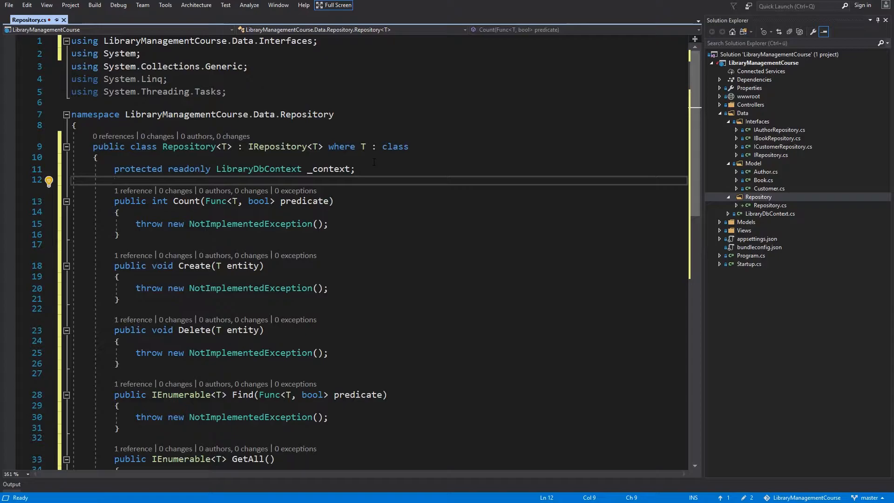
{"action": "type", "text": "ctor"}
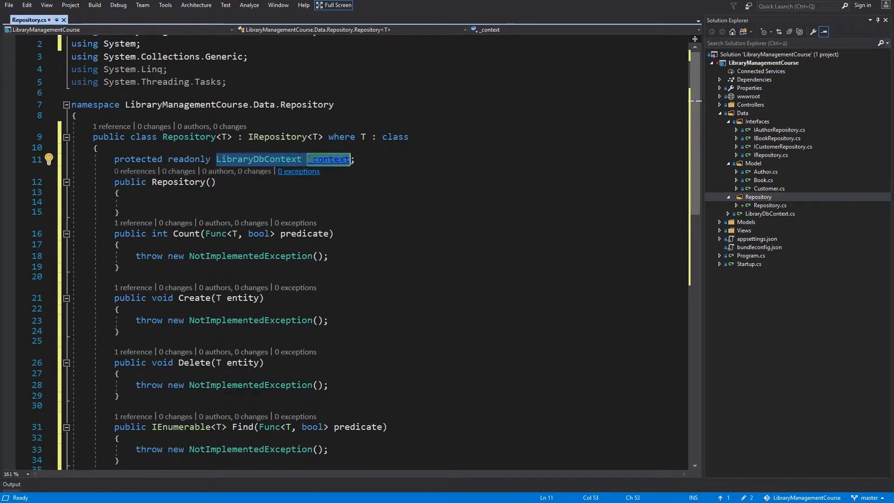
Take a LibraryDbContext constructor parameter assigned to _context and add Save() => _context.SaveChanges()
{"action": "type", "text": "LibraryDbContext _context"}
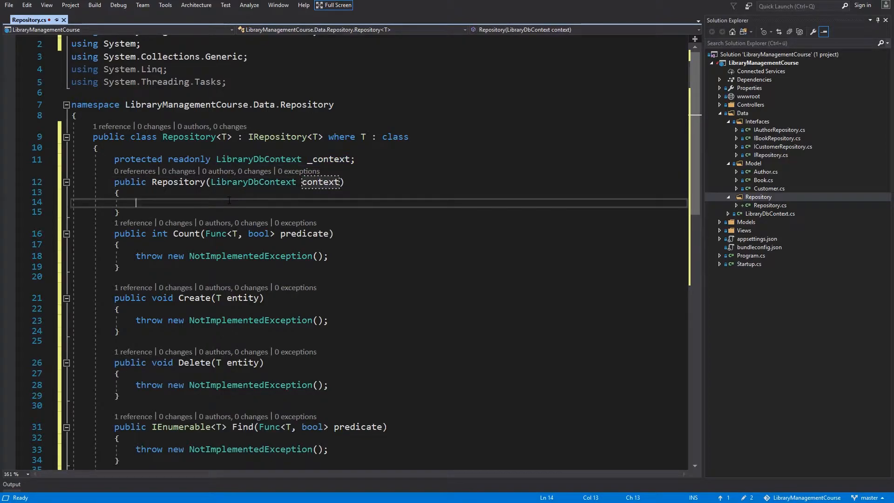
{"action": "type", "text": "_context = context;"}
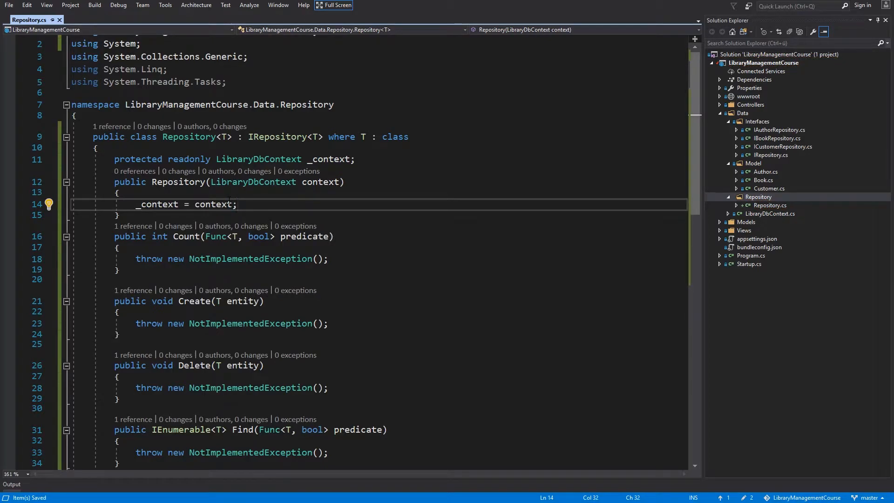
{"action": "mouse_move", "coordinate": [217, 204]}
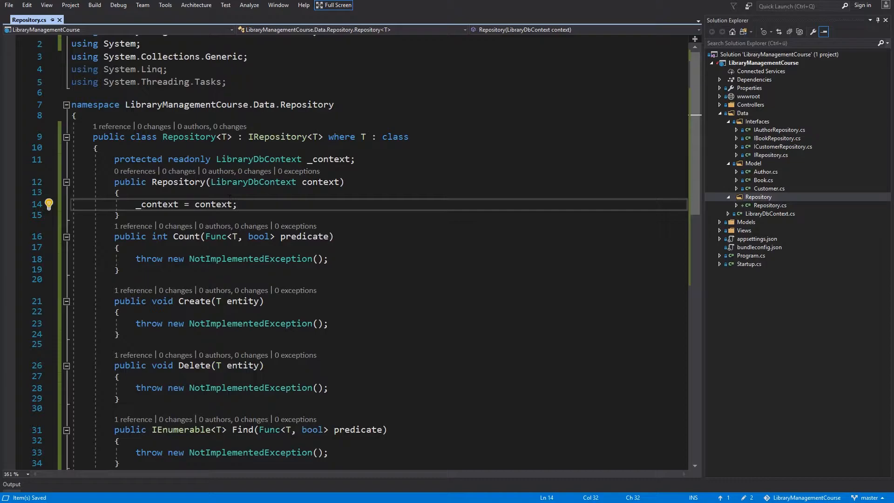
{"action": "type", "text": "protected void Save() => _context.SaveChanges();"}
{"action": "left_click", "coordinate": [379, 323]}
{"action": "type", "text": "_context.Add(entity"}
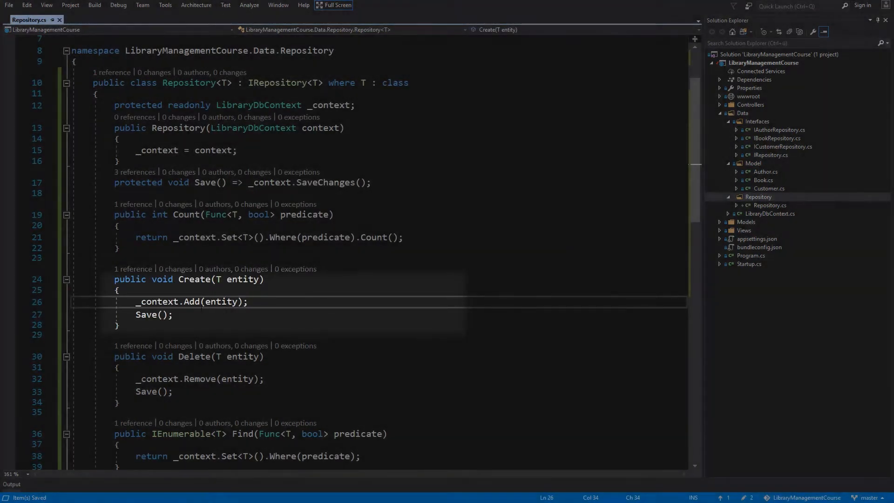
Review the finished Repository.cs and start adding a new class to the Repository folder
{"action": "scroll", "scroll_direction": "down", "scroll_amount": 3}
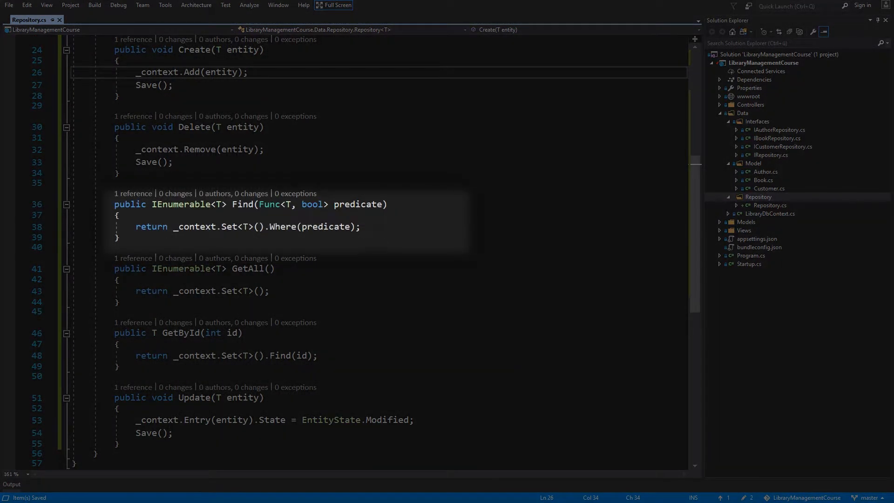
{"action": "left_click", "coordinate": [248, 71]}
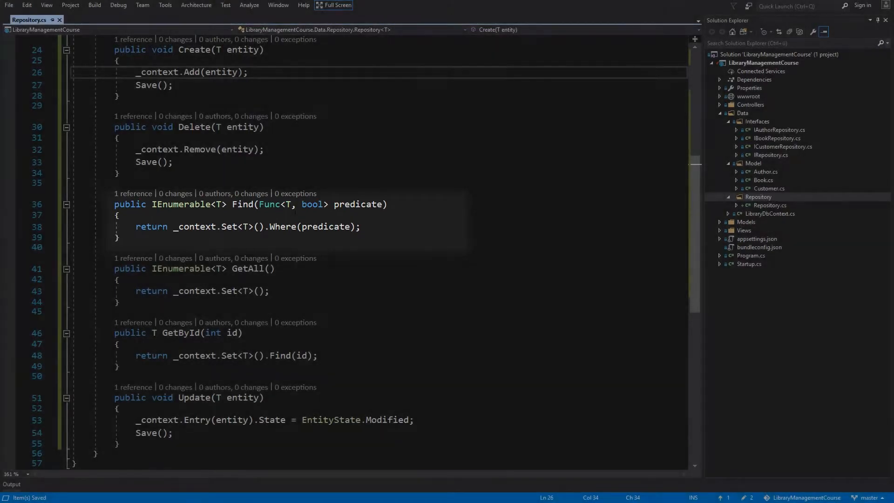
{"action": "scroll", "scroll_direction": "down", "scroll_amount": 3}
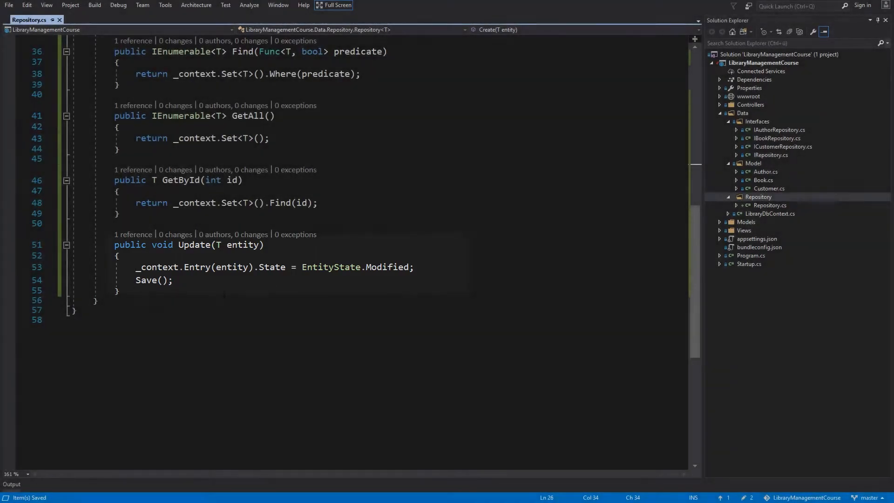
{"action": "left_click", "coordinate": [154, 280]}
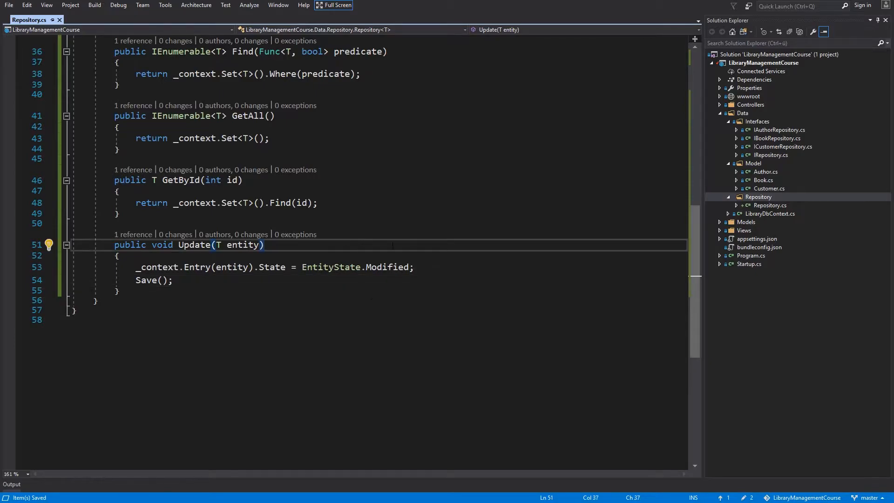
{"action": "left_click", "coordinate": [758, 196]}
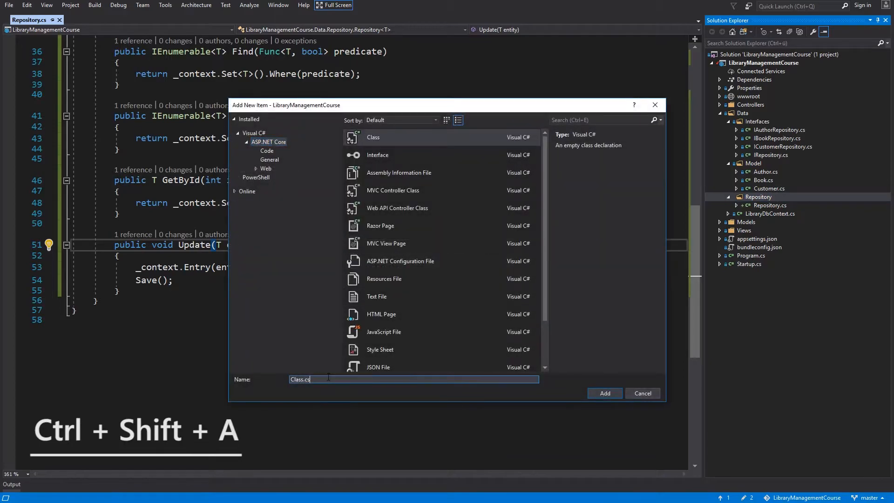
Create AuthorRepository implementing IAuthorRepository and import its namespace
{"action": "type", "text": "AuthorRepos"}
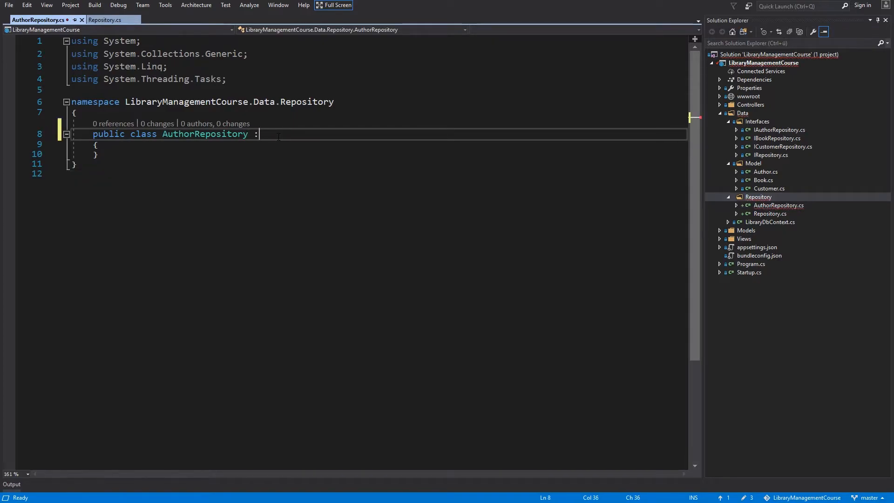
{"action": "type", "text": "IAuthorRepository"}
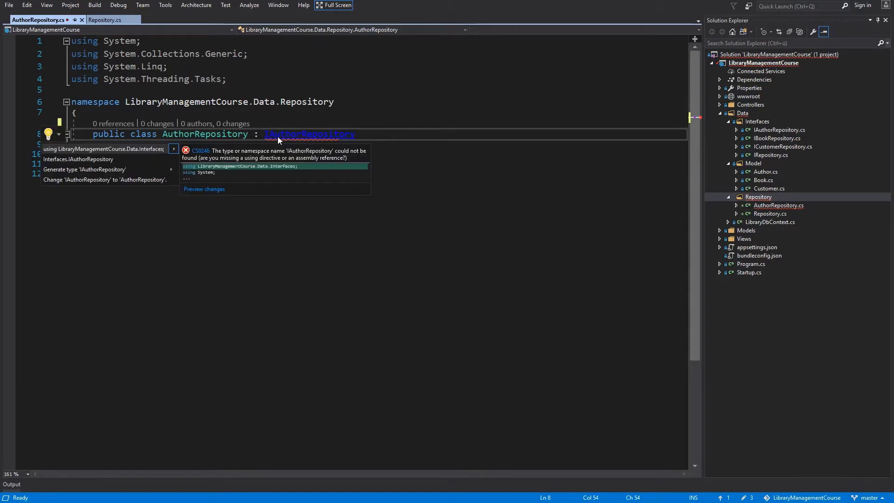
{"action": "left_click", "coordinate": [103, 149]}
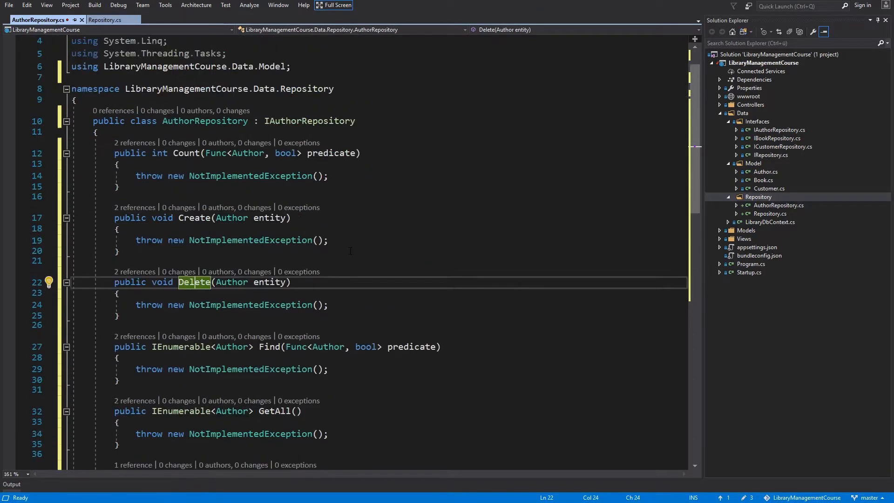
Delete the generated stubs and make AuthorRepository inherit Repository<Author>
{"action": "scroll", "scroll_direction": "down", "scroll_amount": 3}
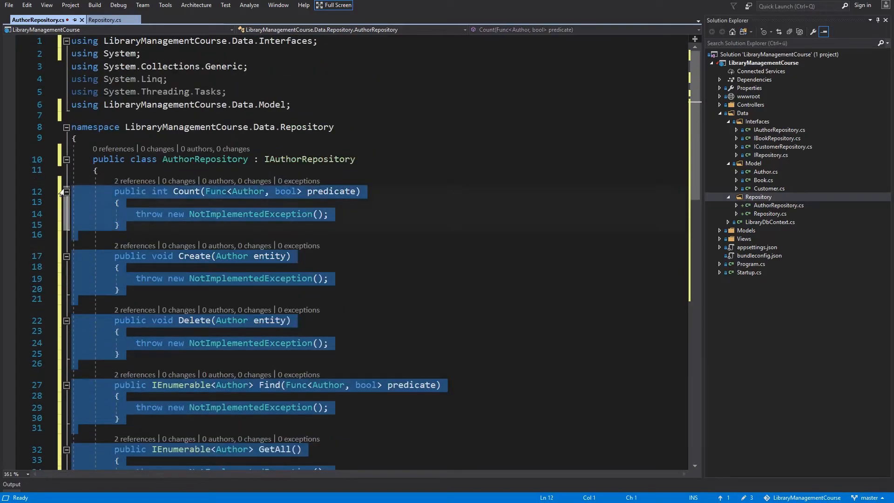
{"action": "key", "text": "Delete"}
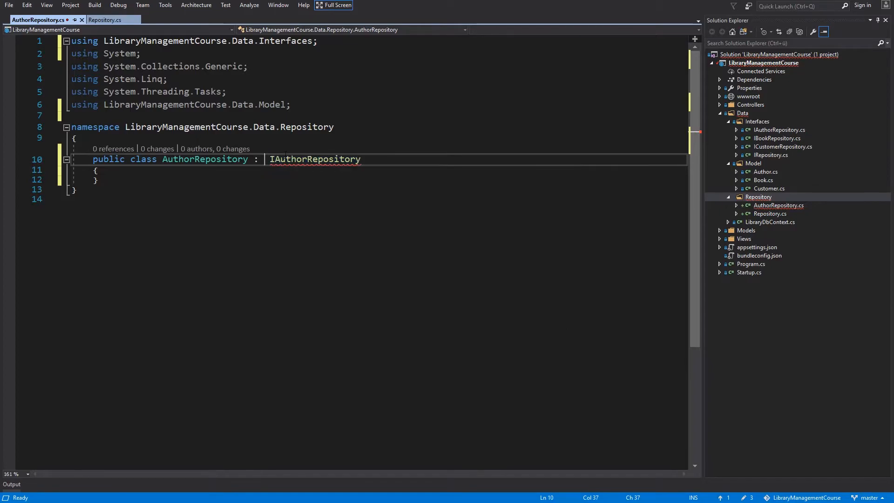
{"action": "type", "text": "Repository<Author>,"}
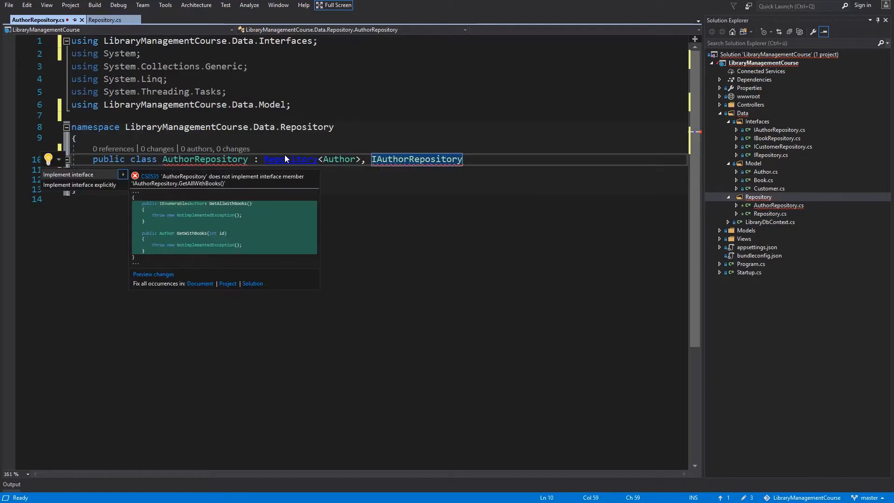
Implement GetAllWithBooks as _context.Authors.Include(a => a.Books) with the EF Core using
{"action": "left_click", "coordinate": [67, 174]}
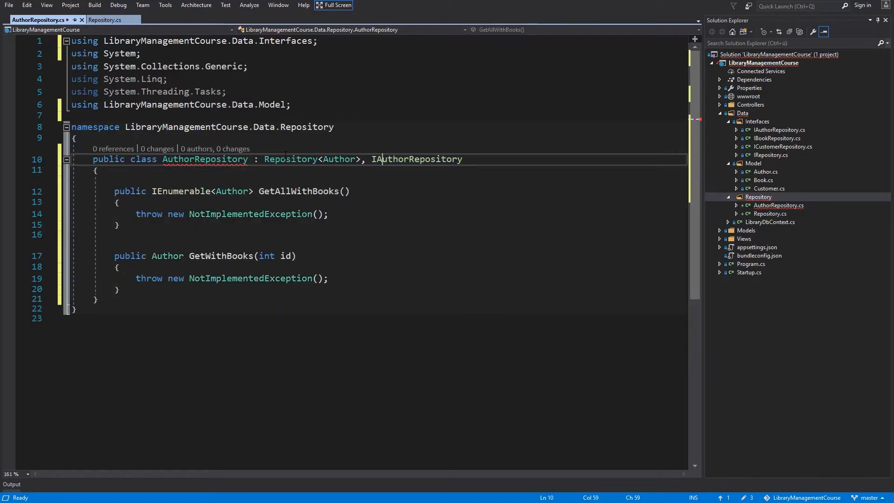
{"action": "double_click", "coordinate": [416, 159]}
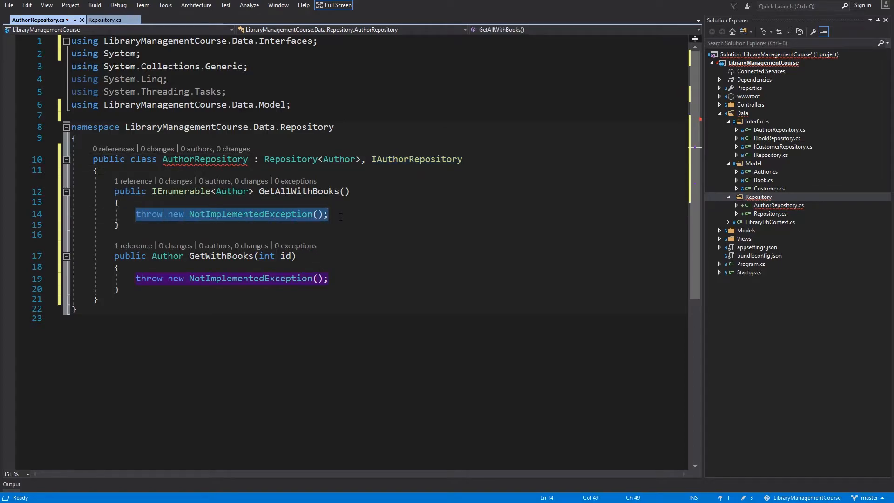
{"action": "type", "text": "return _context.Authors.Include(a => a.Books);"}
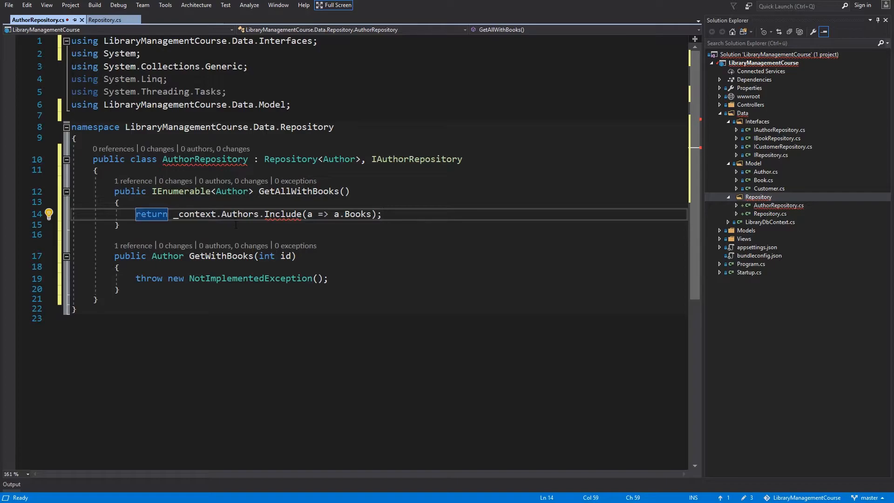
{"action": "left_click", "coordinate": [273, 215]}
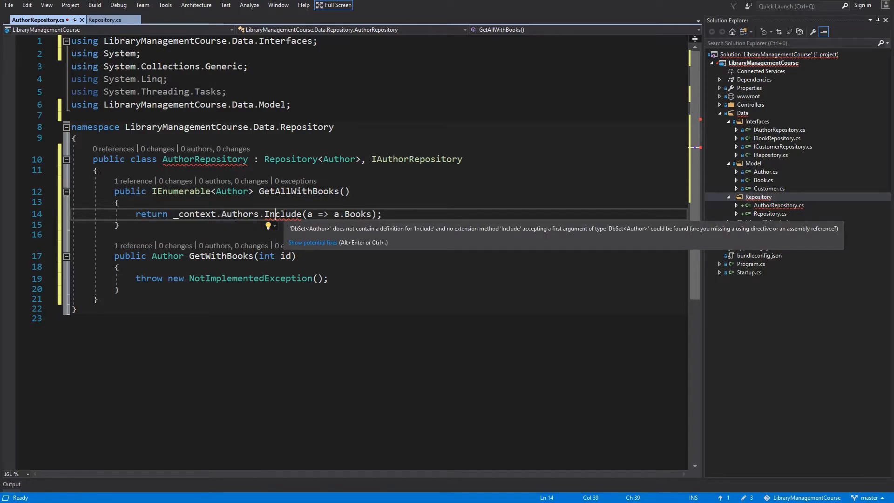
{"action": "left_click", "coordinate": [268, 226]}
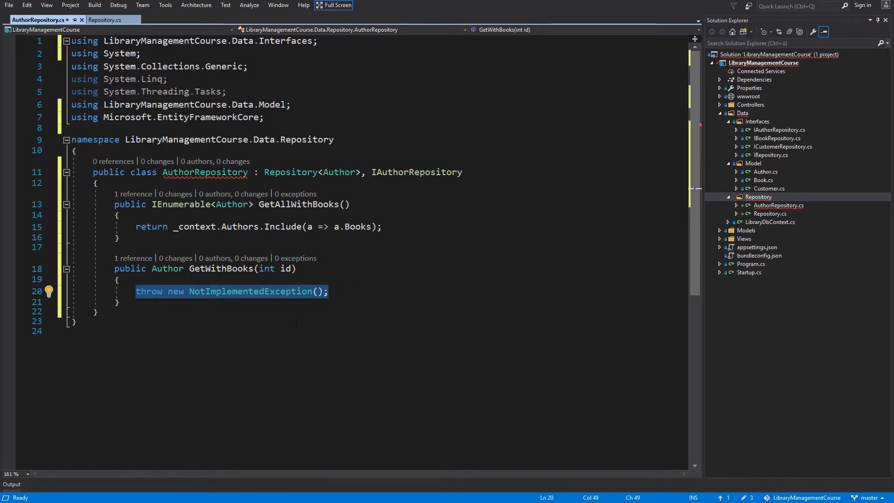
Implement GetWithBooks filtering by AuthorId, including Books, with FirstOrDefault
{"action": "type", "text": "return _context.Authors.Where(a => a.AuthorId == id).Include(a => a.Books).FirstOrDefault();"}
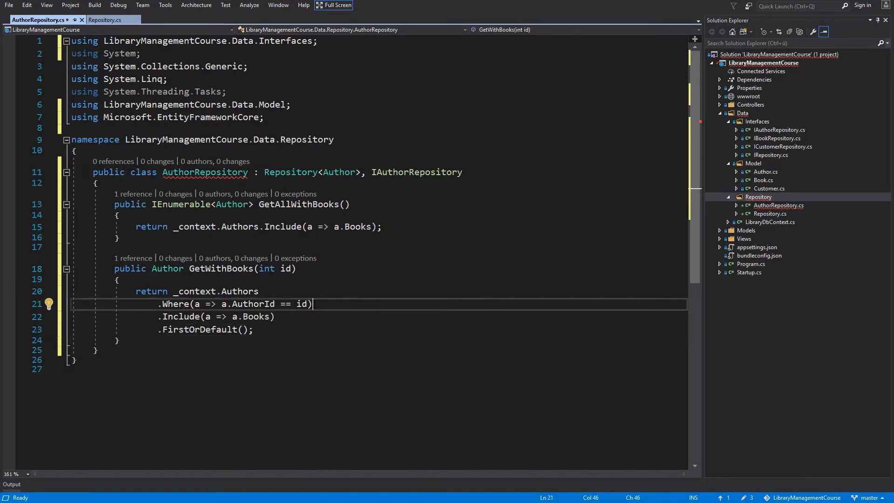
Add an AuthorRepository(LibraryDbContext context) : base(context) constructor and save
{"action": "left_click", "coordinate": [282, 316]}
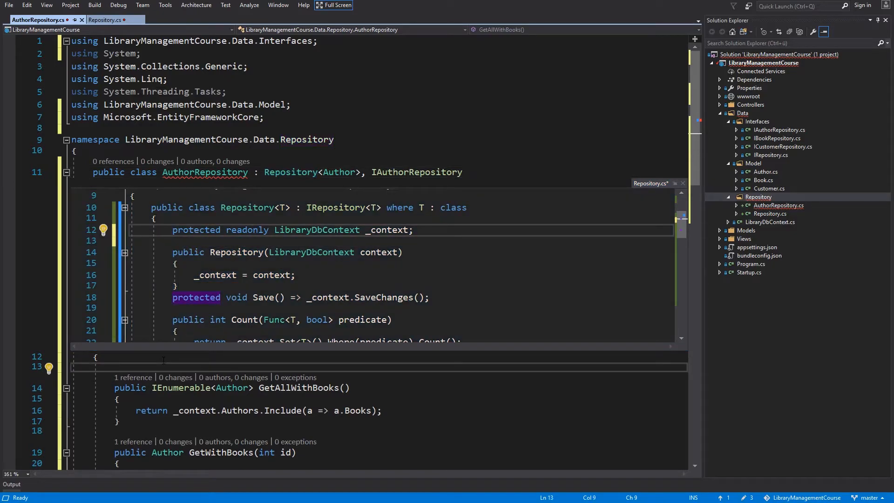
{"action": "type", "text": "c"}
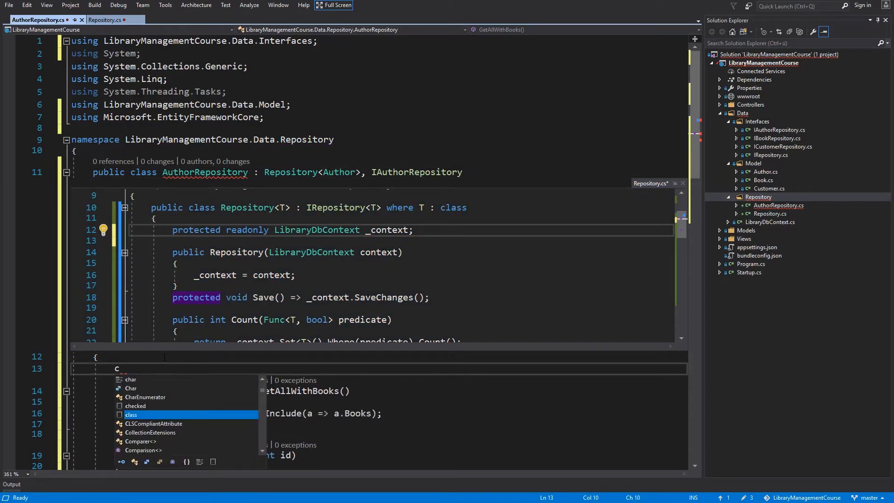
{"action": "type", "text": "tory(LibraryDbContext context"}
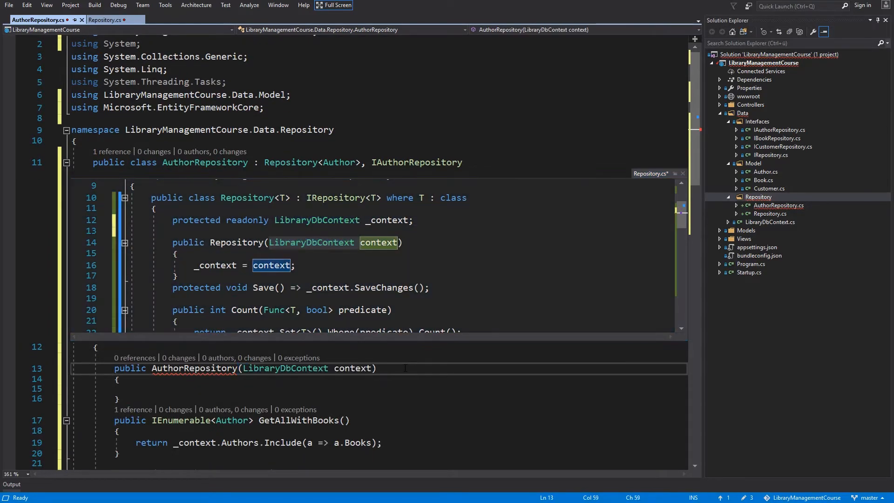
{"action": "type", "text": ": base()"}
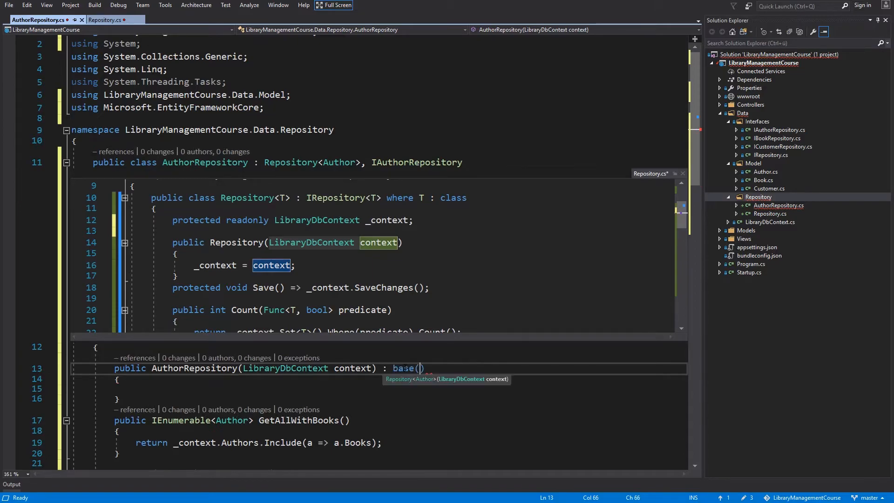
{"action": "type", "text": "context"}
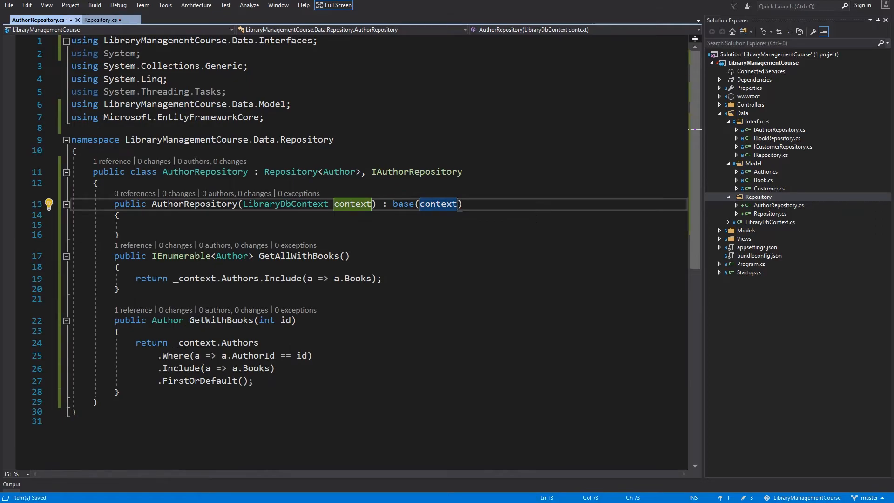
{"action": "left_click", "coordinate": [758, 197]}
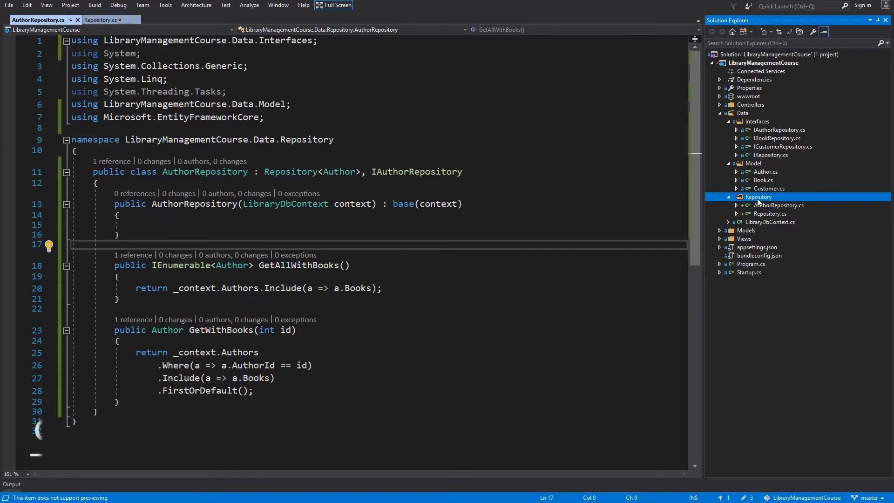
Create a new class file named BookRepository in the Repository folder
{"action": "key", "text": "Ctrl+Shift+A"}
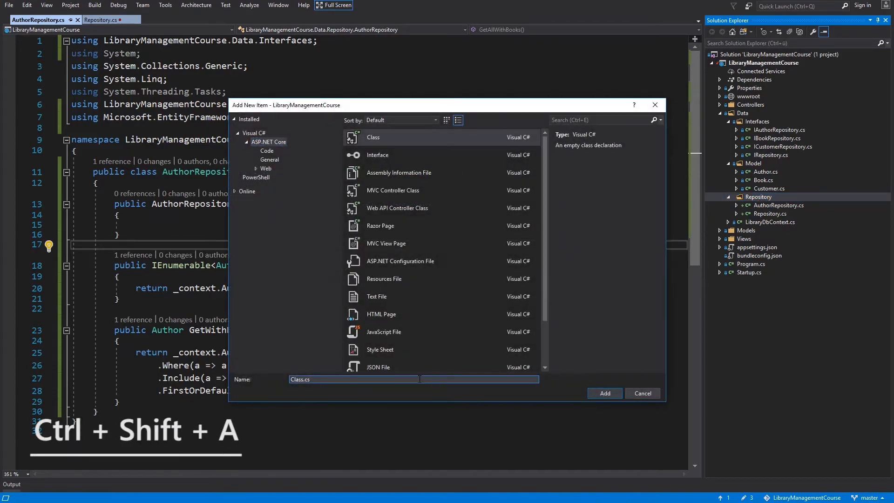
{"action": "type", "text": "BookRepository"}
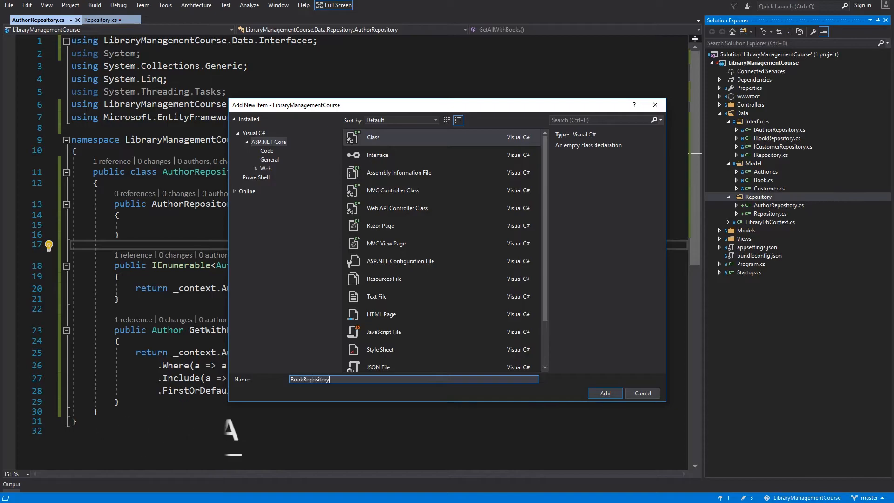
{"action": "left_click", "coordinate": [603, 393]}
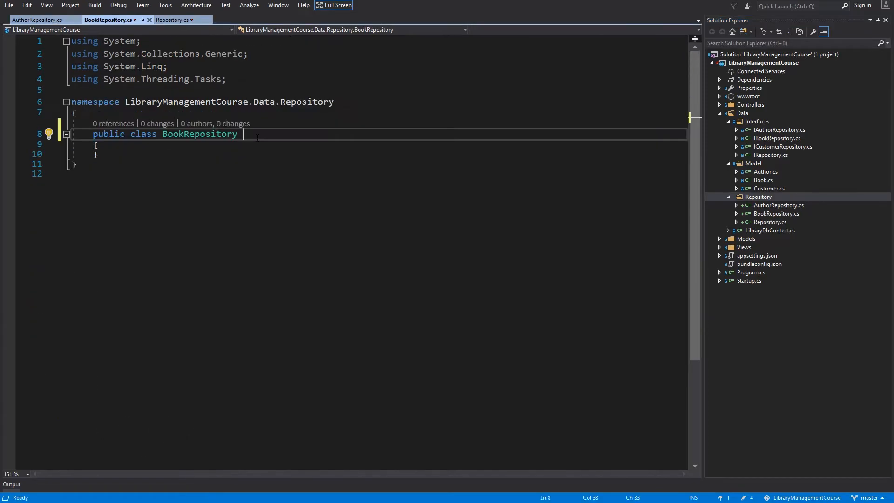
Declare BookRepository inheriting Repository<Book> and IBookRepository
{"action": "type", "text": ":"}
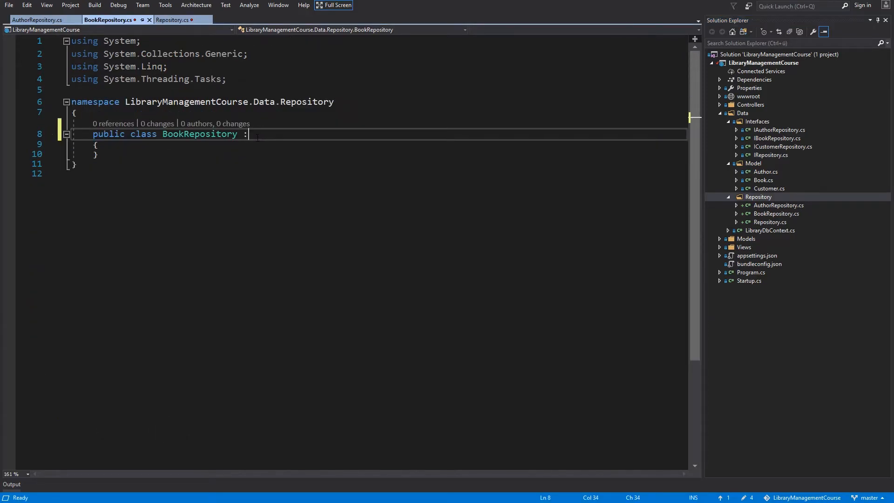
{"action": "type", "text": "Repository<>"}
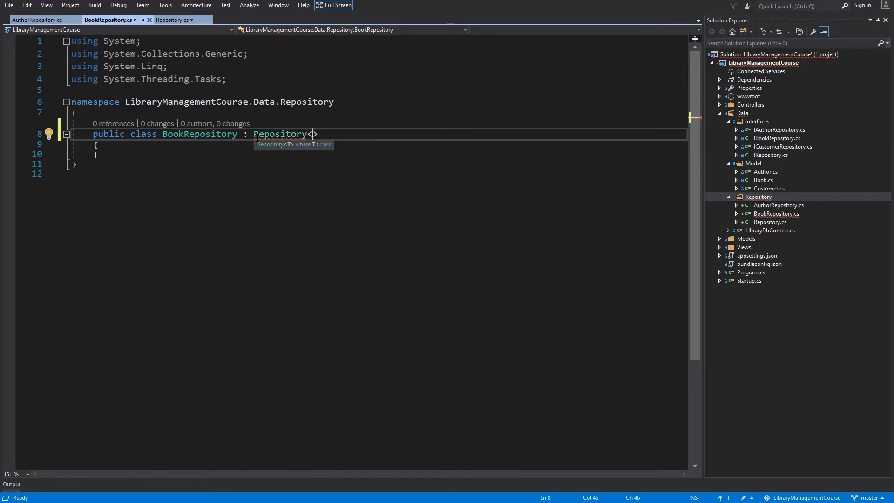
{"action": "type", "text": "Book"}
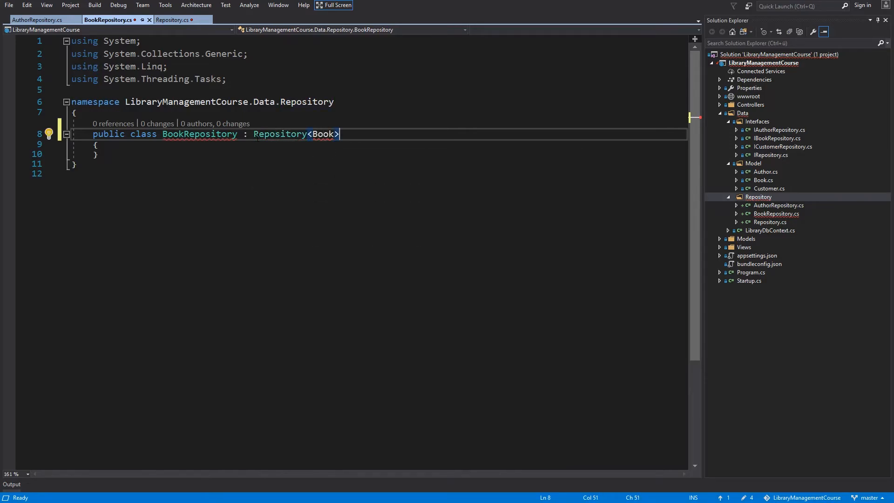
{"action": "type", "text": ", IBookRepository"}
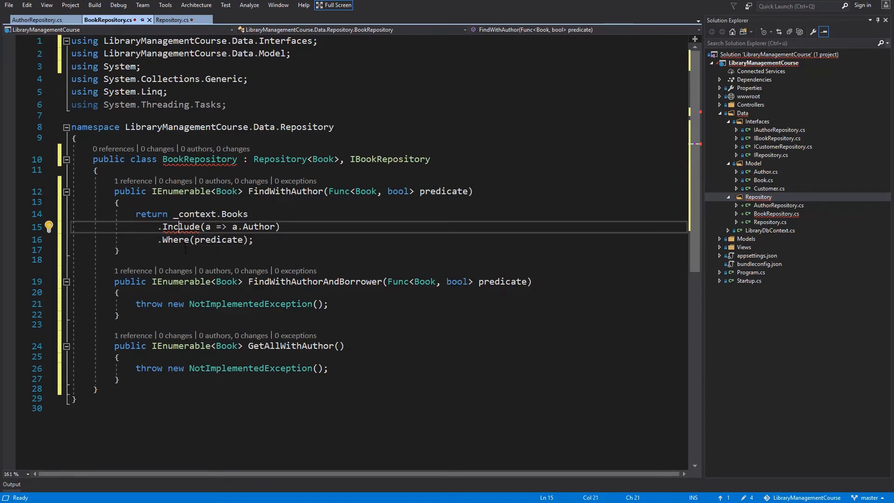
Import Microsoft.EntityFrameworkCore via Quick Actions so the Include call resolves
{"action": "left_click", "coordinate": [48, 226]}
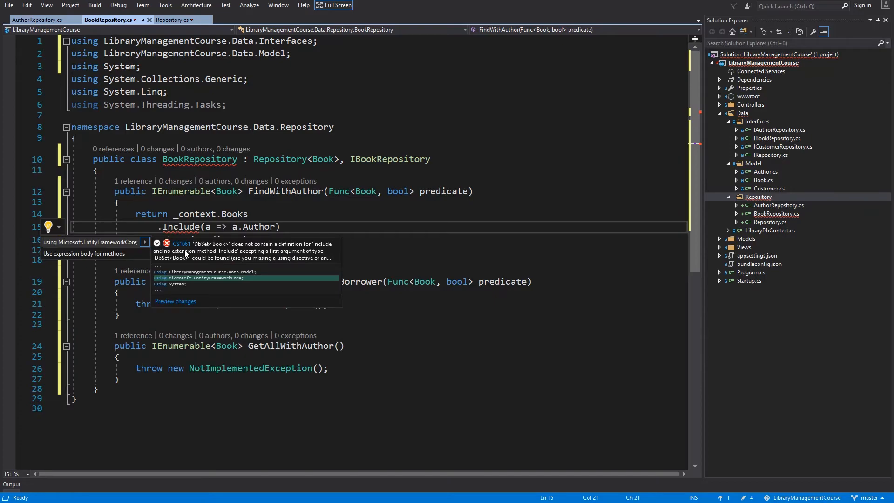
{"action": "left_click", "coordinate": [202, 270]}
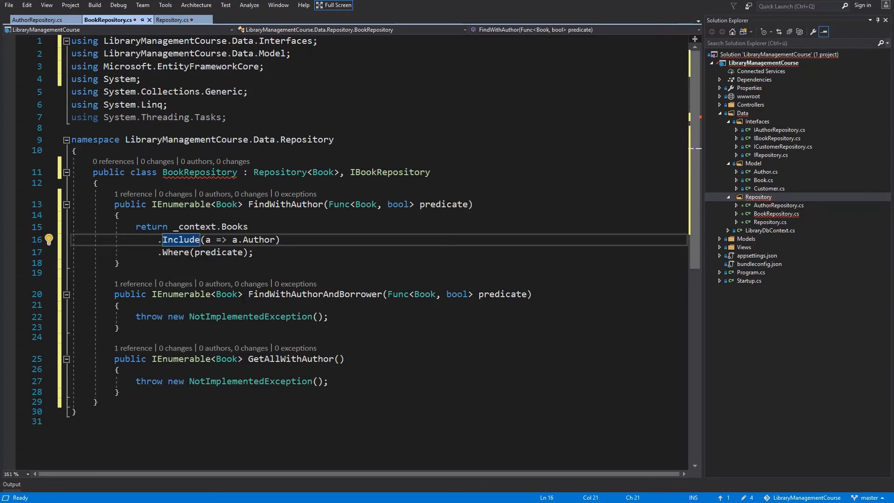
{"action": "mouse_move", "coordinate": [242, 283]}
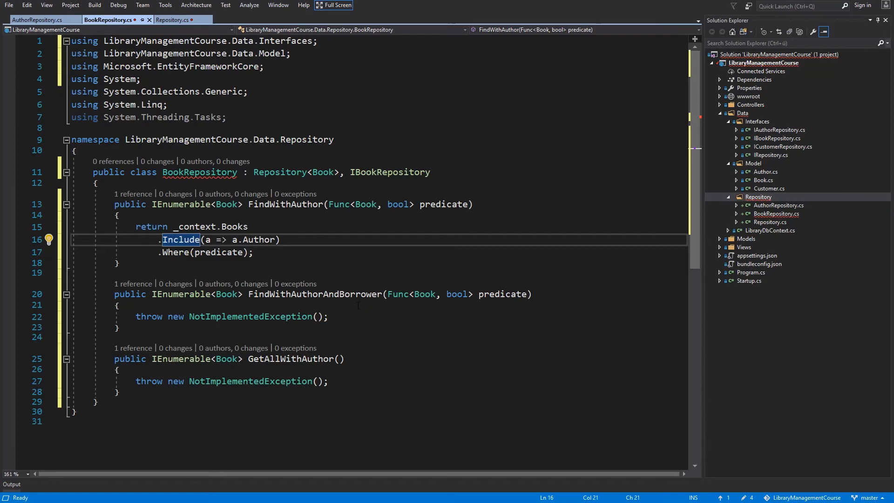
Implement FindWithAuthorAndBorrower, replacing its placeholder body, and save BookRepository
{"action": "left_click", "coordinate": [358, 317]}
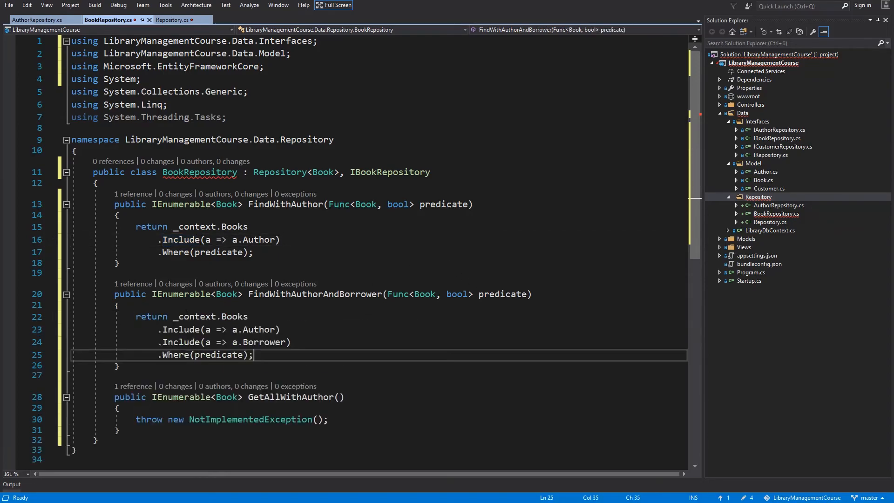
{"action": "triple_click", "coordinate": [228, 419]}
{"action": "type", "text": "return _context.Books.Include(a => a.Author"}
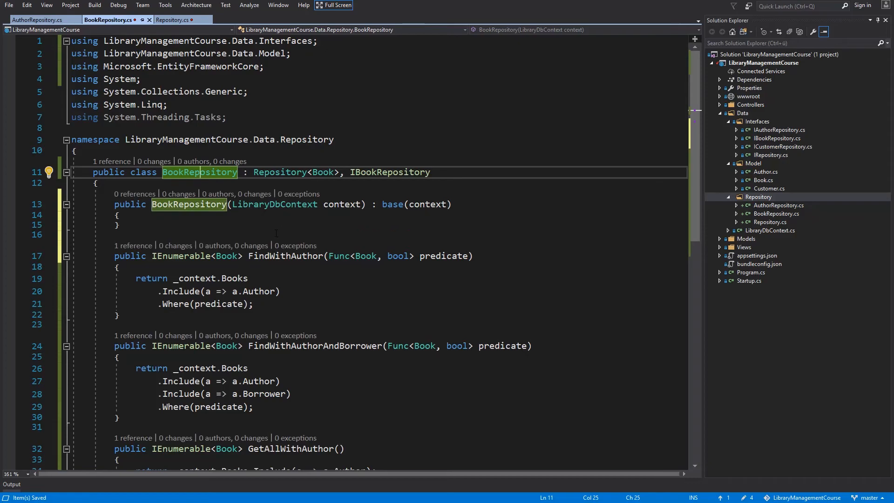
{"action": "left_click", "coordinate": [758, 197]}
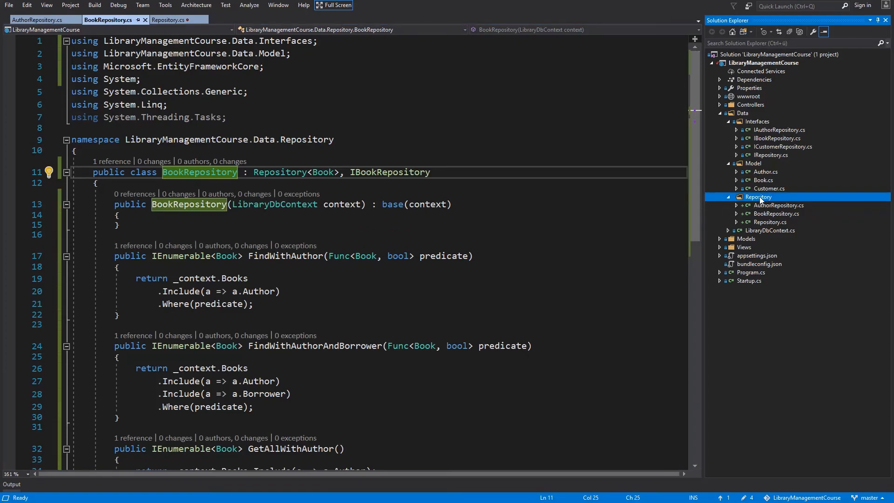
Add a new class file named CustomerRepository to the Repository folder
{"action": "key", "text": "ctrl+shift+a"}
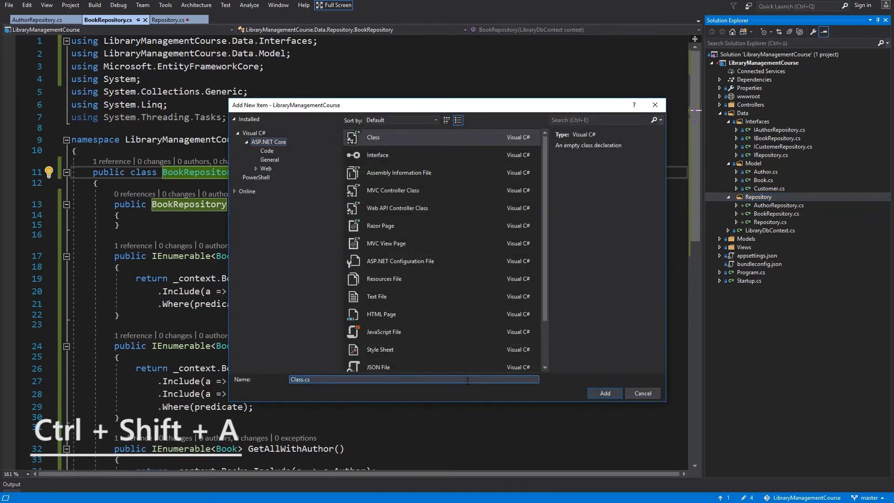
{"action": "type", "text": "CustomerRepository"}
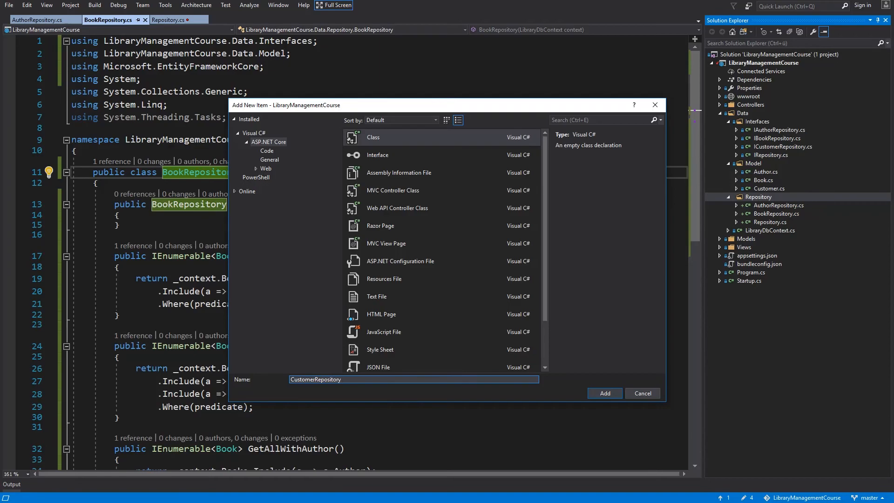
{"action": "left_click", "coordinate": [603, 392]}
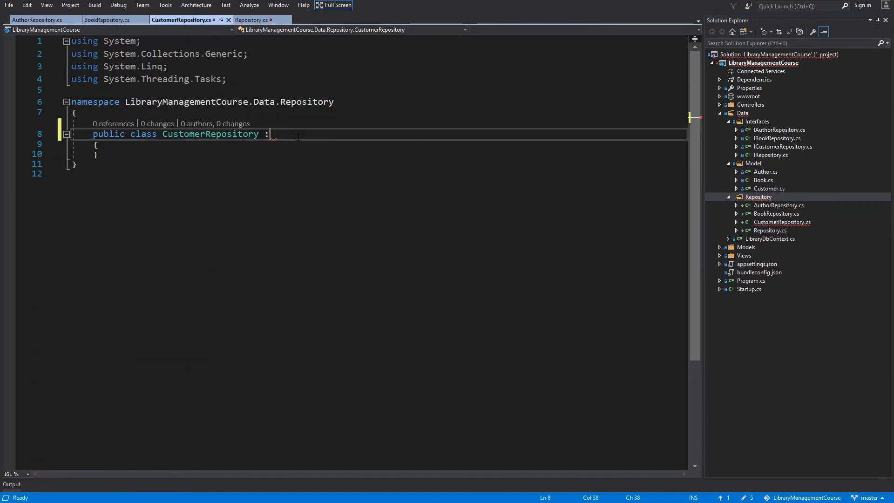